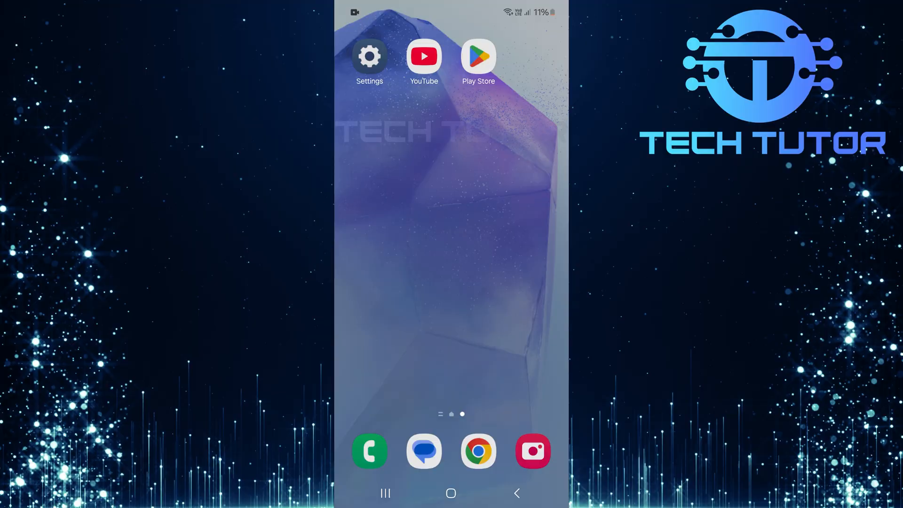
Launch the Google Play Store from the home screen
{"action": "left_click", "coordinate": [478, 55]}
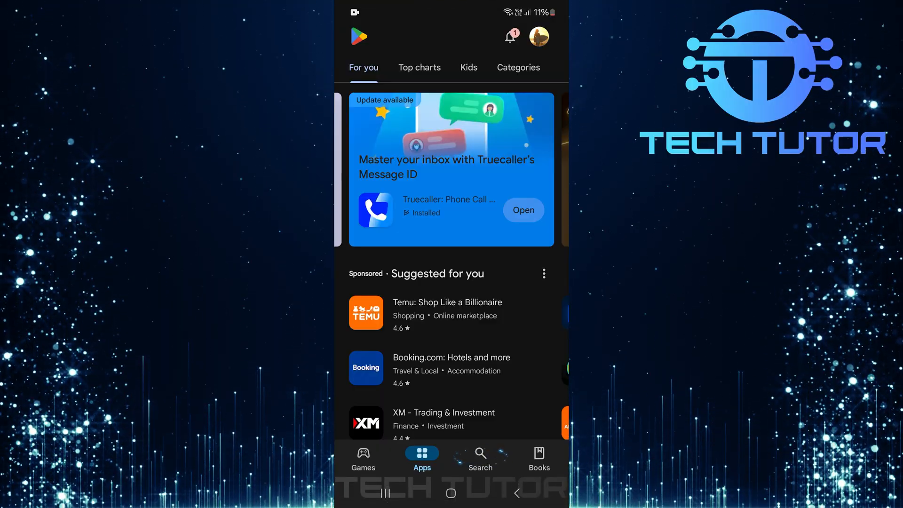
Search for 'youtube' and bring up the YouTube app's details page
{"action": "left_click", "coordinate": [479, 459]}
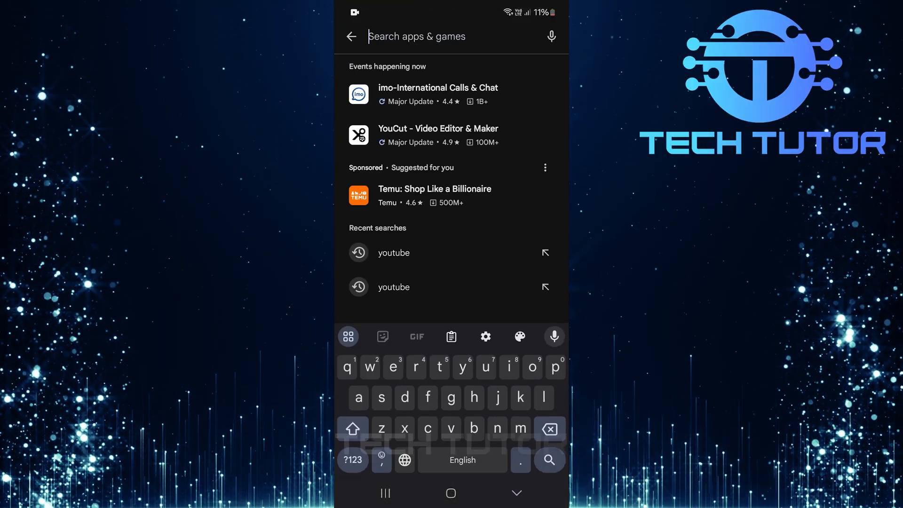
{"action": "type", "text": "youtube"}
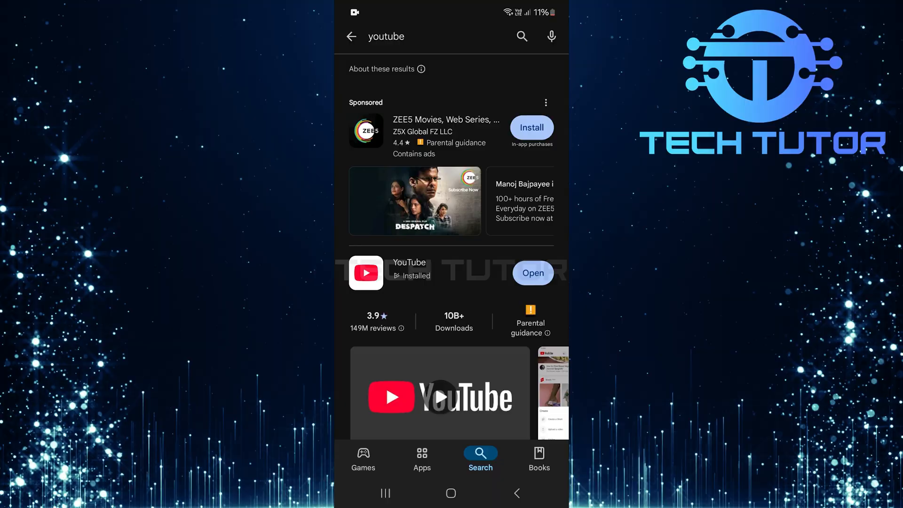
{"action": "left_click", "coordinate": [409, 263]}
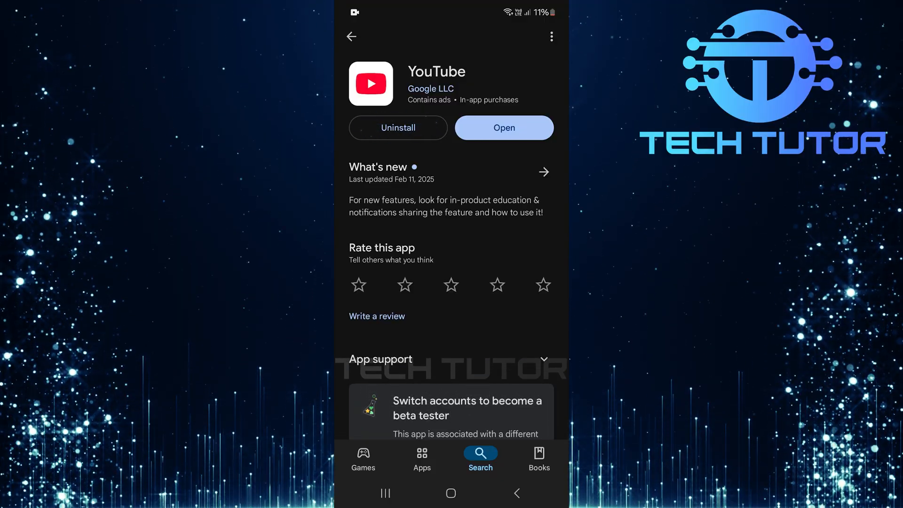
Uninstall all YouTube updates with confirmation, then update it to the latest version again
{"action": "left_click", "coordinate": [397, 127]}
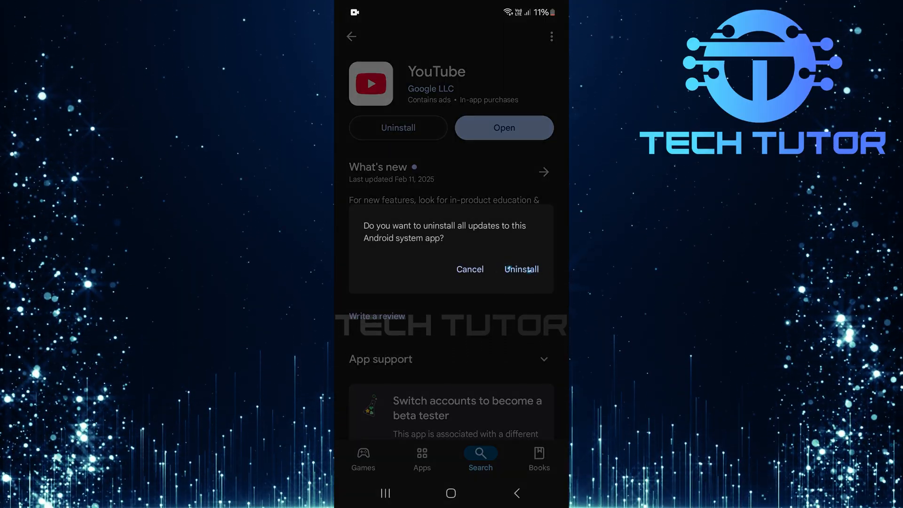
{"action": "left_click", "coordinate": [520, 269]}
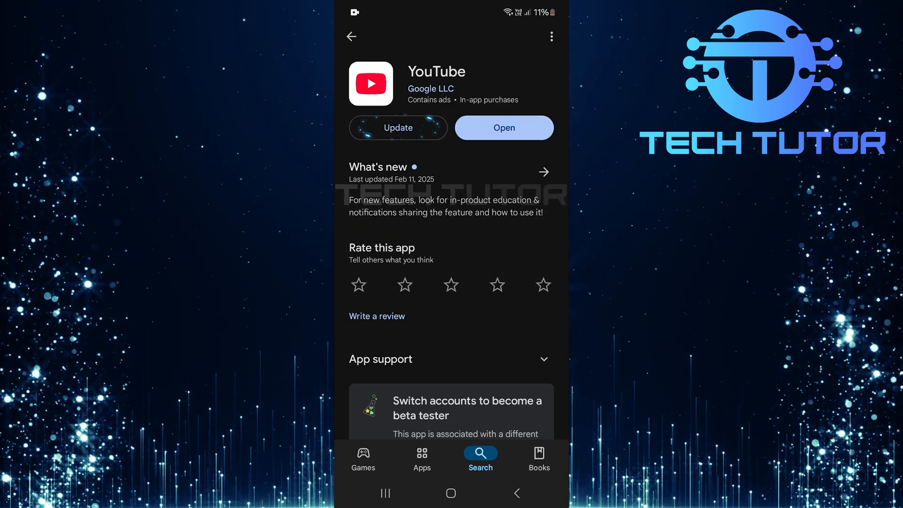
{"action": "left_click", "coordinate": [397, 127]}
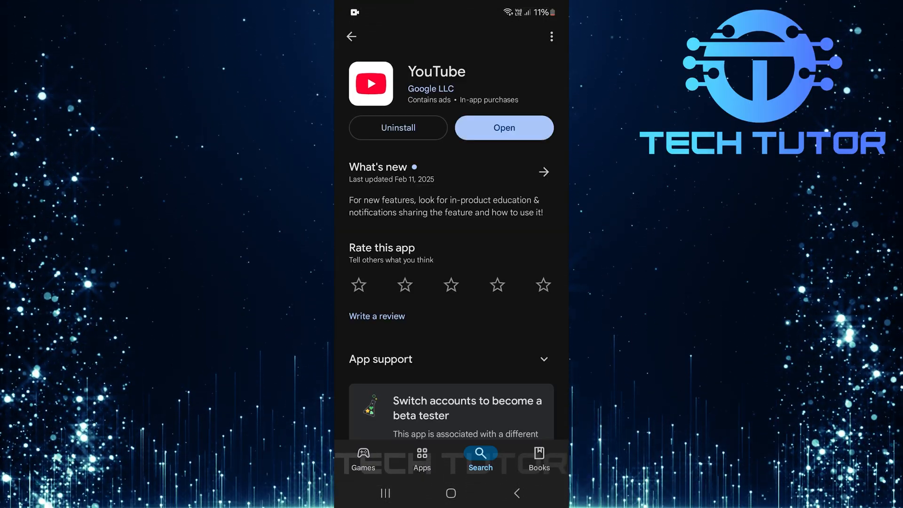
Reach Settings from the notification shade and go to the Apps list of 171 installed apps
{"action": "scroll", "scroll_direction": "down", "scroll_amount": 3}
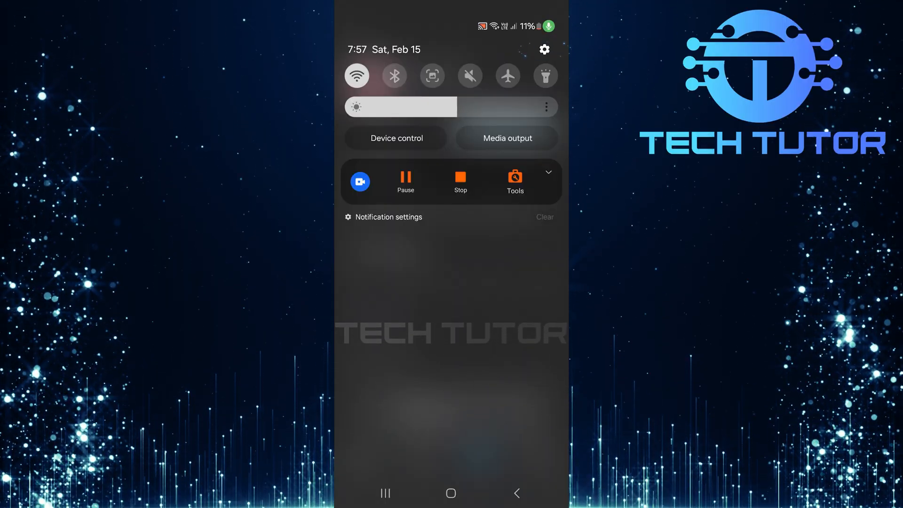
{"action": "left_click", "coordinate": [543, 49]}
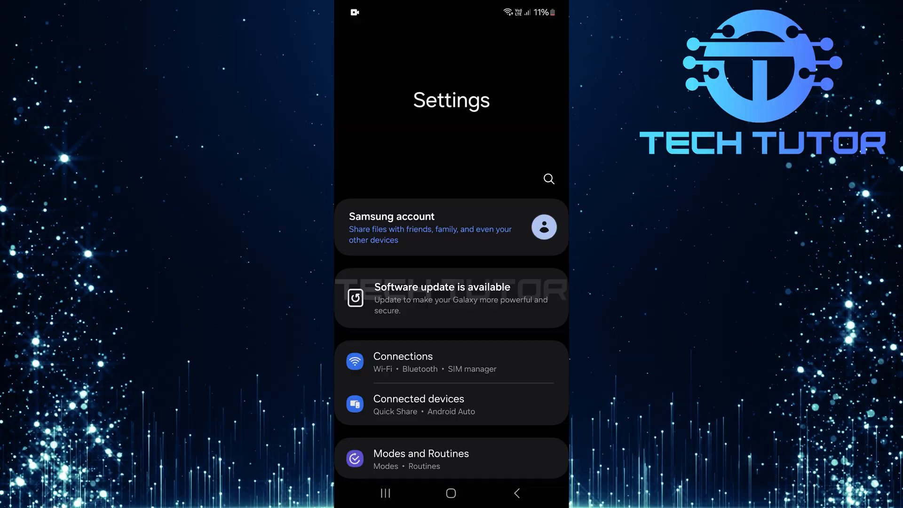
{"action": "scroll", "scroll_direction": "down", "scroll_amount": 3}
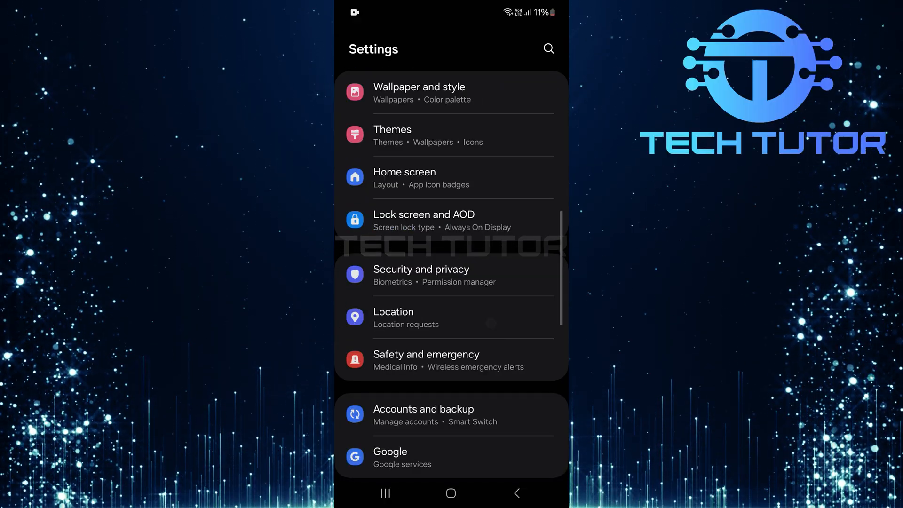
{"action": "scroll", "scroll_direction": "down", "scroll_amount": 3}
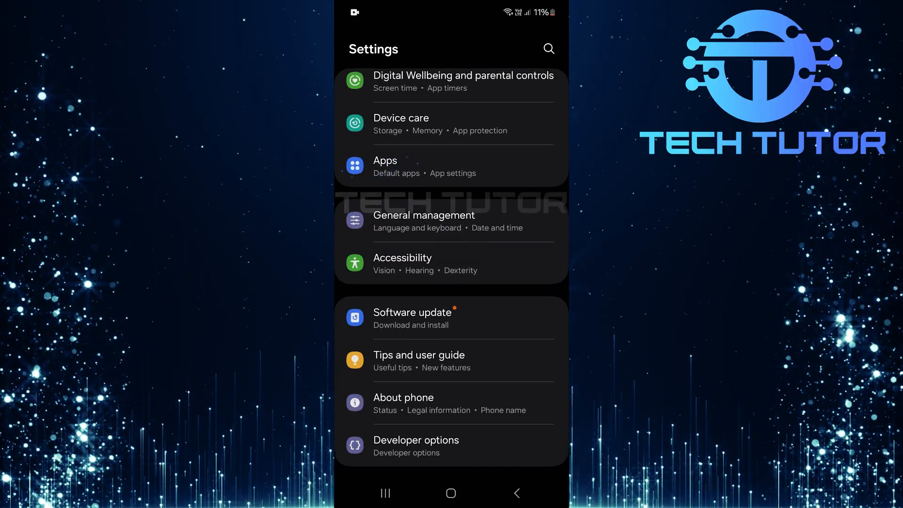
{"action": "left_click", "coordinate": [385, 160]}
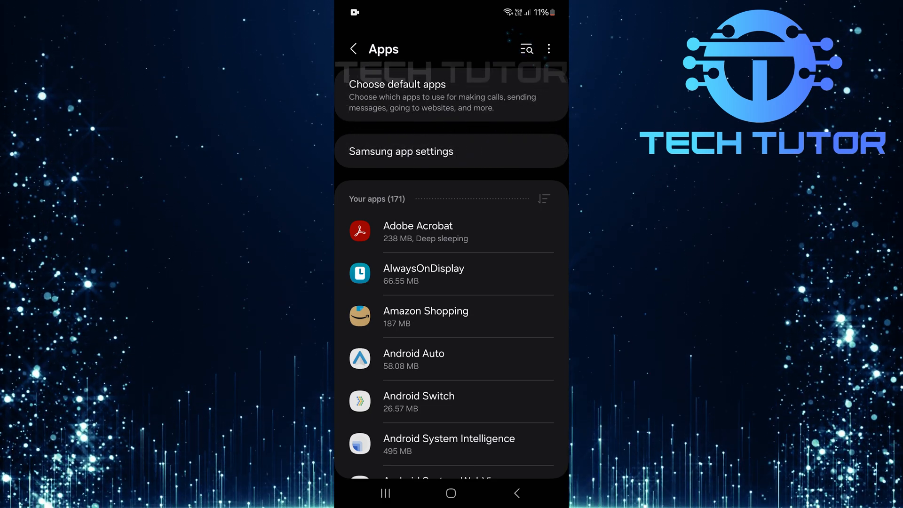
Search 'youtube', go to YouTube's App info and switch on 'Remove permissions if app is unused'
{"action": "type", "text": "you"}
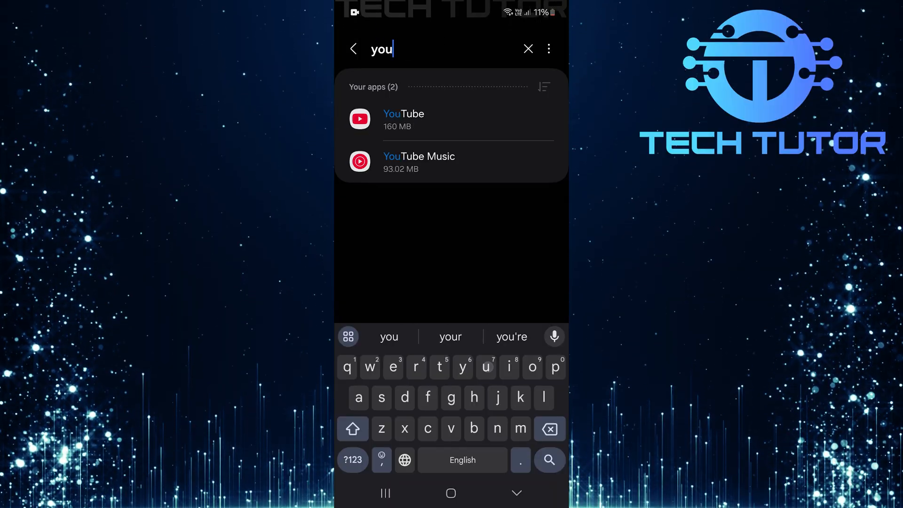
{"action": "type", "text": "tube"}
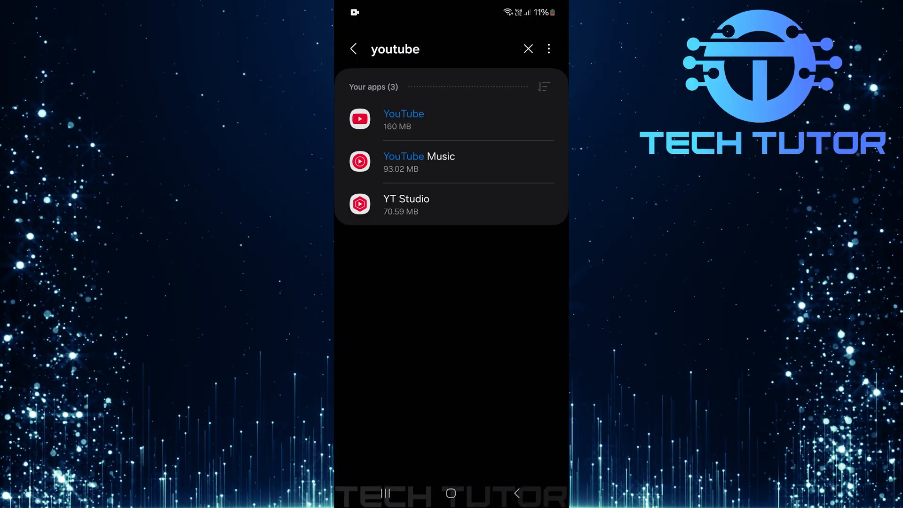
{"action": "left_click", "coordinate": [403, 120]}
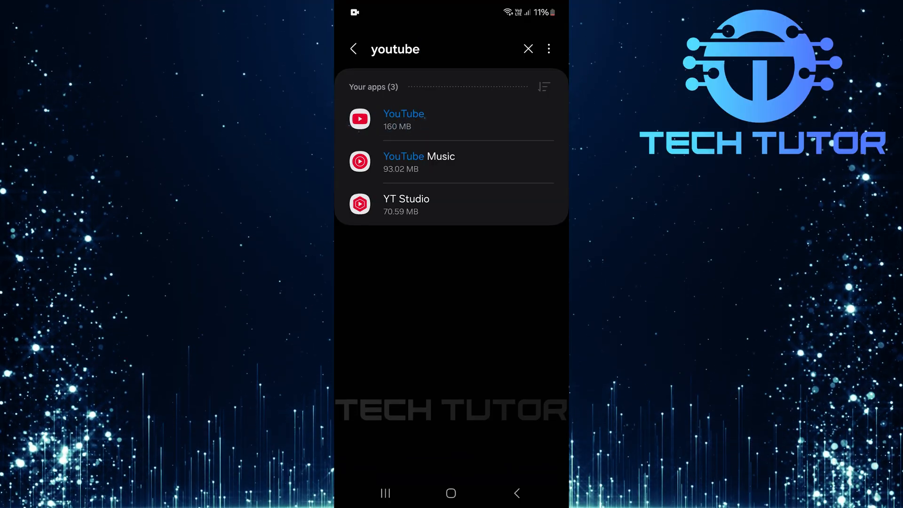
{"action": "left_click", "coordinate": [404, 119]}
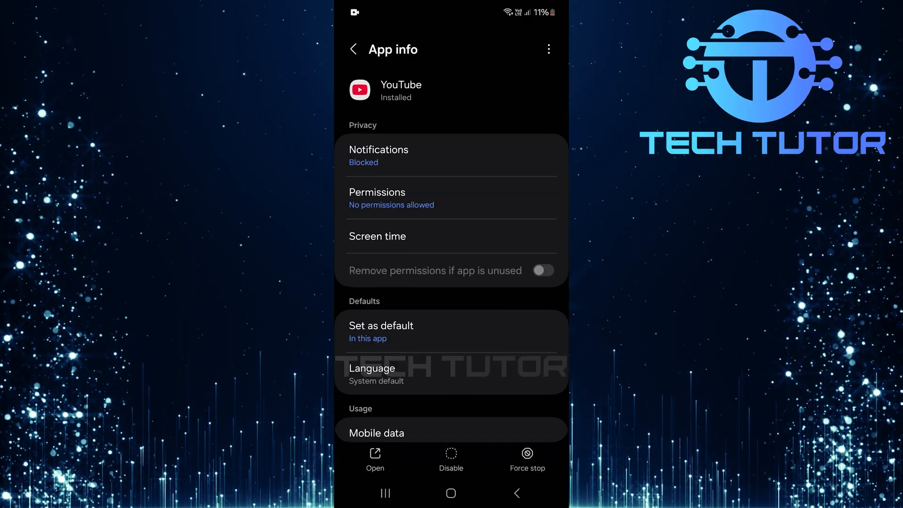
{"action": "left_click", "coordinate": [542, 270]}
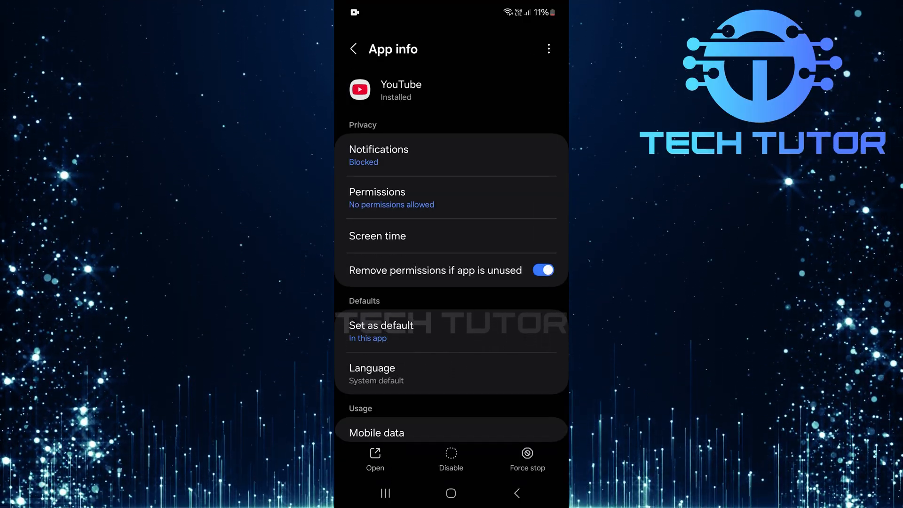
{"action": "scroll", "scroll_direction": "down", "scroll_amount": 3}
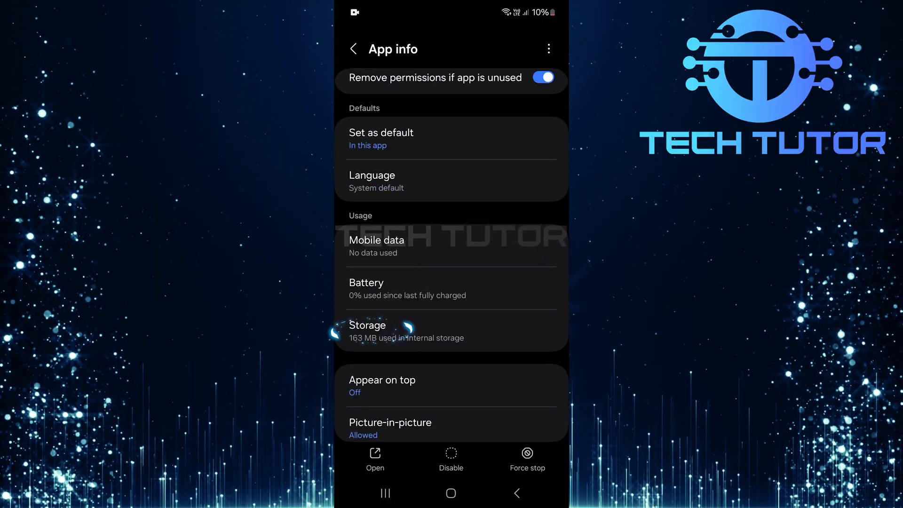
Clear YouTube's data and cache to 0 B in Storage with confirmation, then go back
{"action": "left_click", "coordinate": [367, 331]}
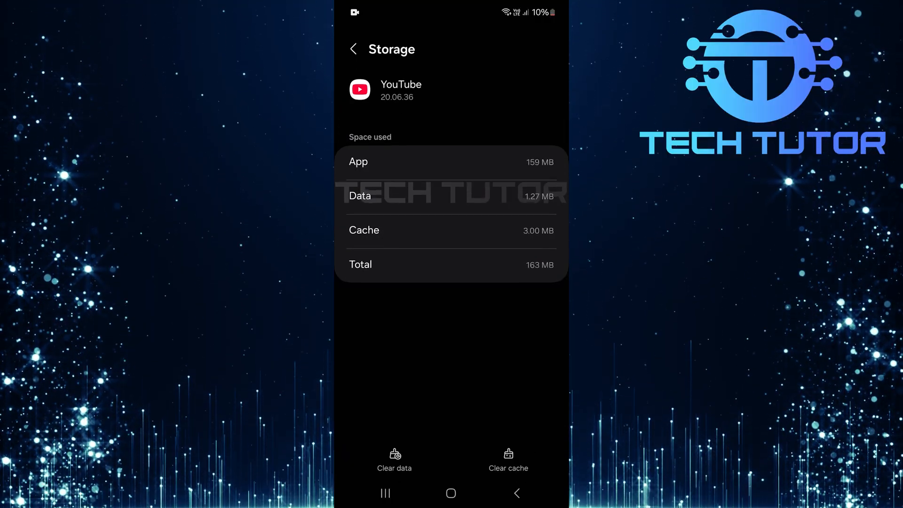
{"action": "left_click", "coordinate": [394, 455]}
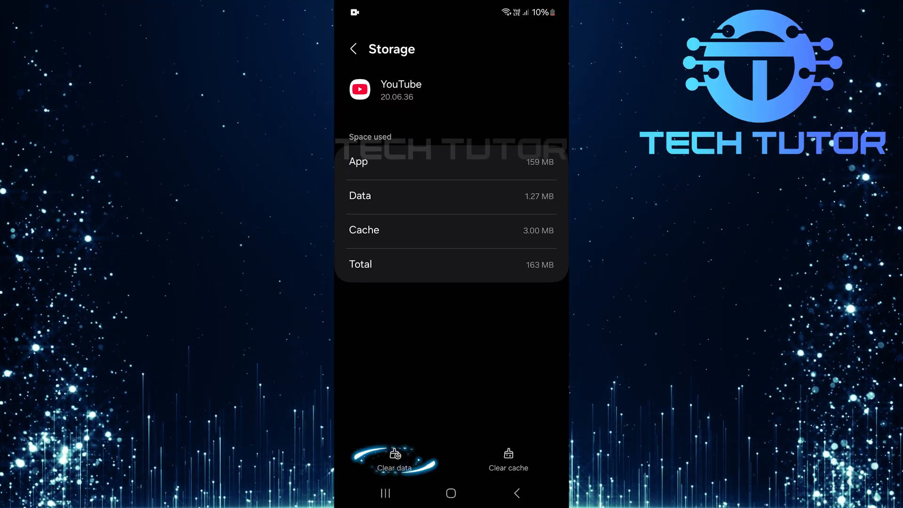
{"action": "left_click", "coordinate": [395, 460]}
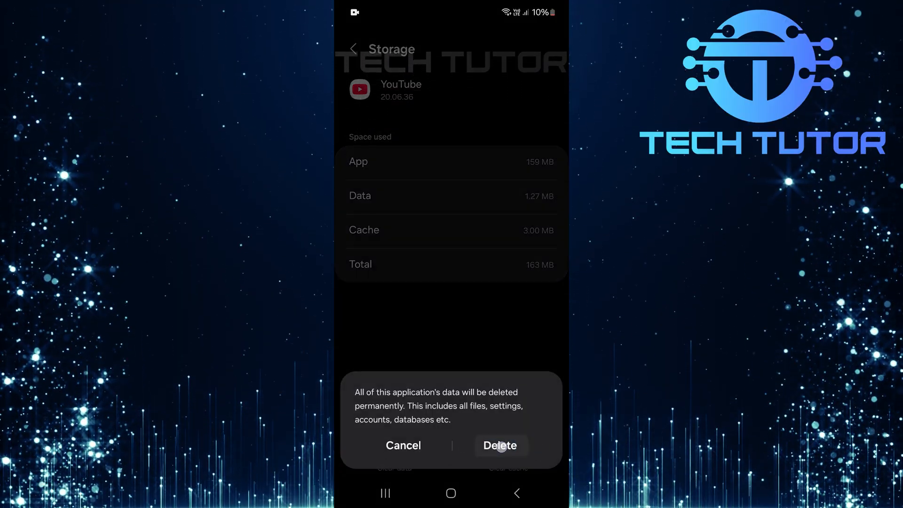
{"action": "left_click", "coordinate": [500, 445]}
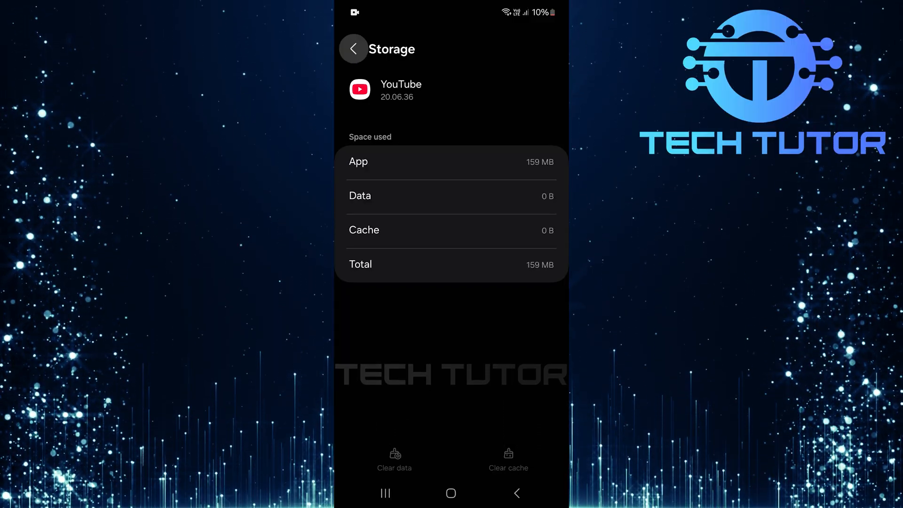
{"action": "left_click", "coordinate": [353, 49]}
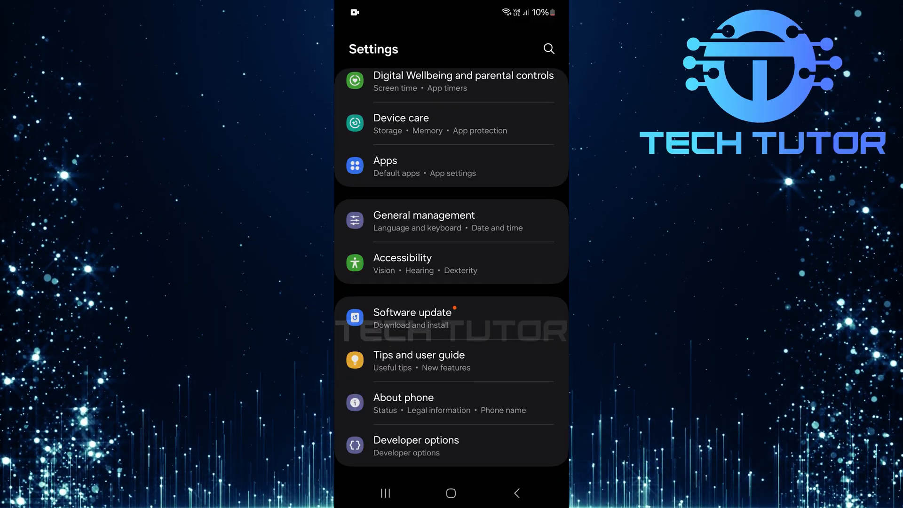
Go to Software update and choose Download and install to show the 'Update your phone' screen
{"action": "left_click", "coordinate": [412, 312]}
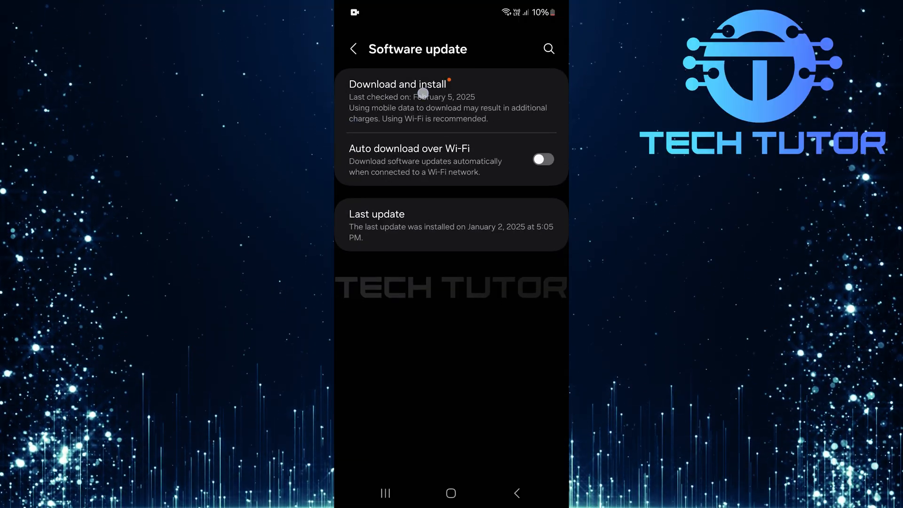
{"action": "left_click", "coordinate": [397, 84]}
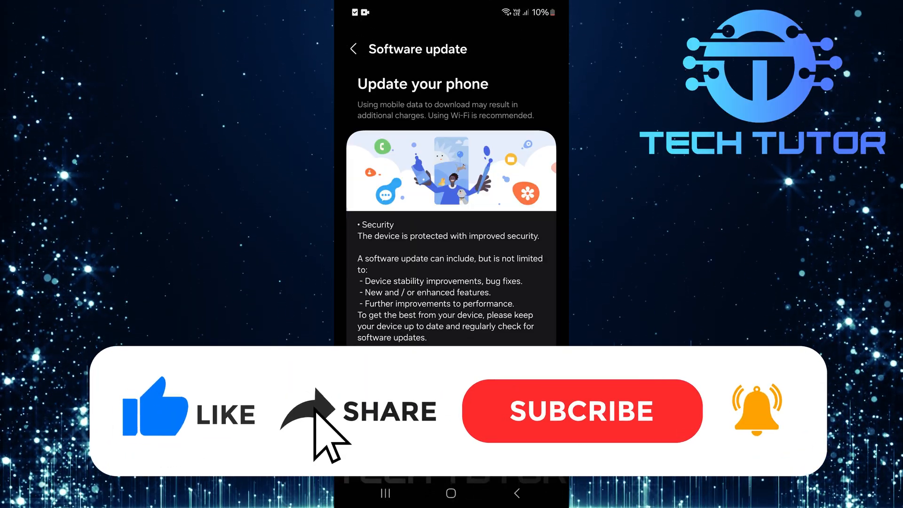
{"action": "left_click", "coordinate": [581, 411]}
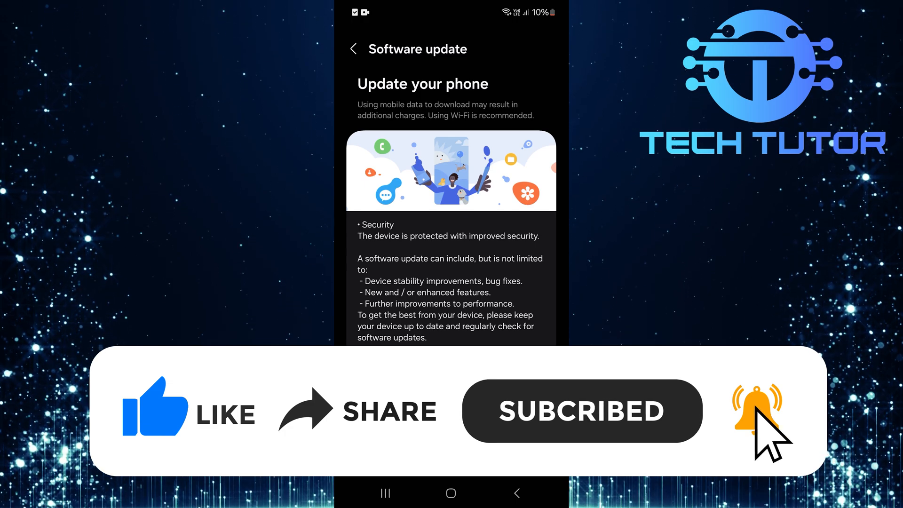